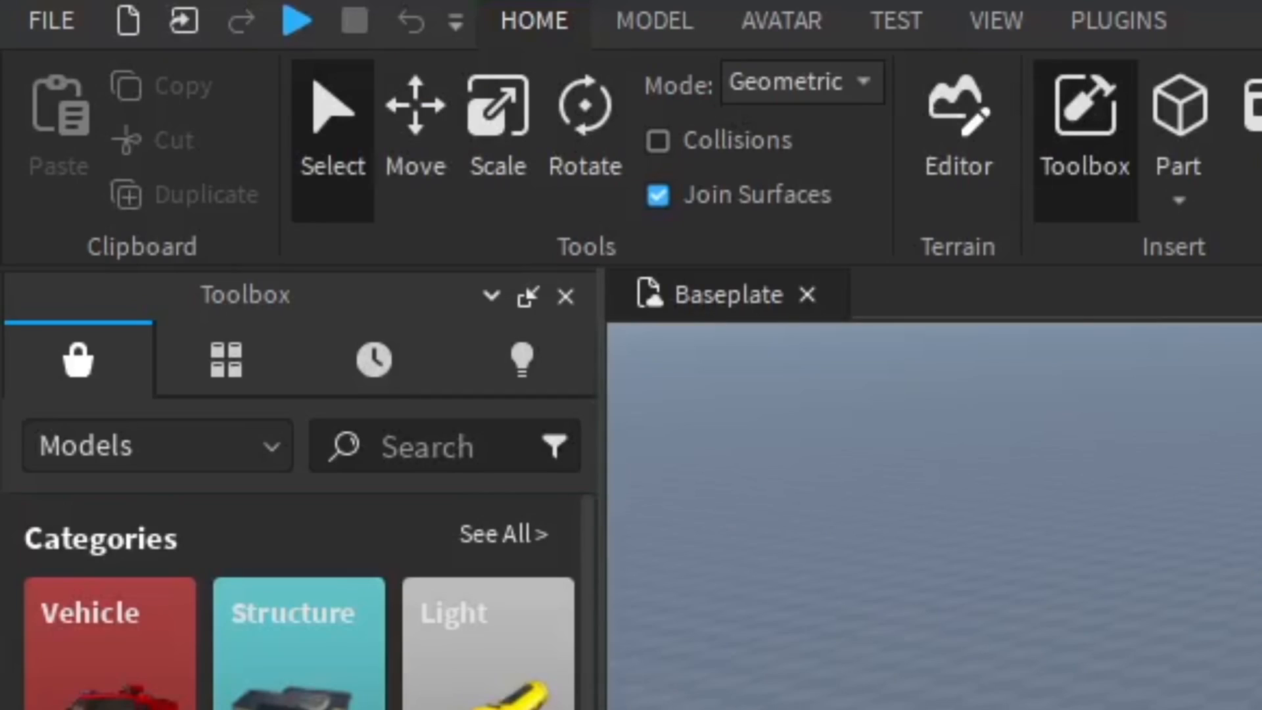
- Show the Command Bar so the 'Run a command' input appears at the bottom
left_click(994, 21)
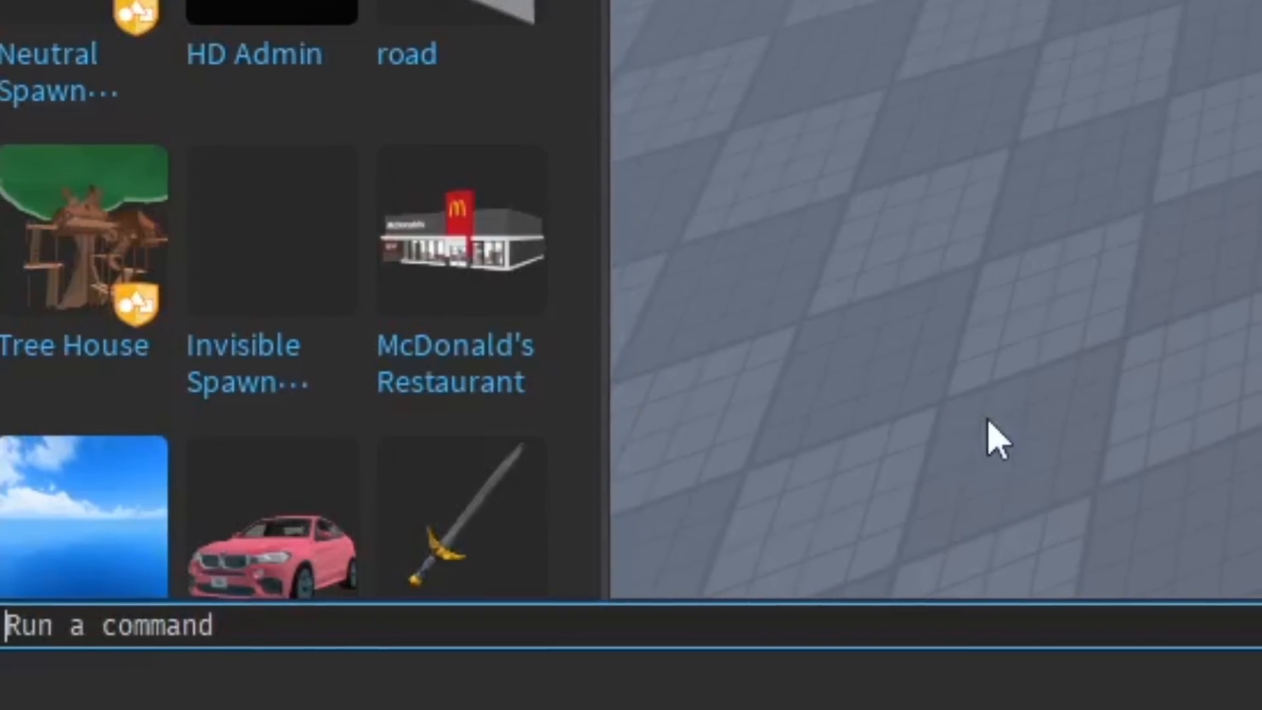
- Enter game:GetService("InsertService"):LoadAsset().Parent=workspace in the Command Bar, asset ID left empty
type("gam")
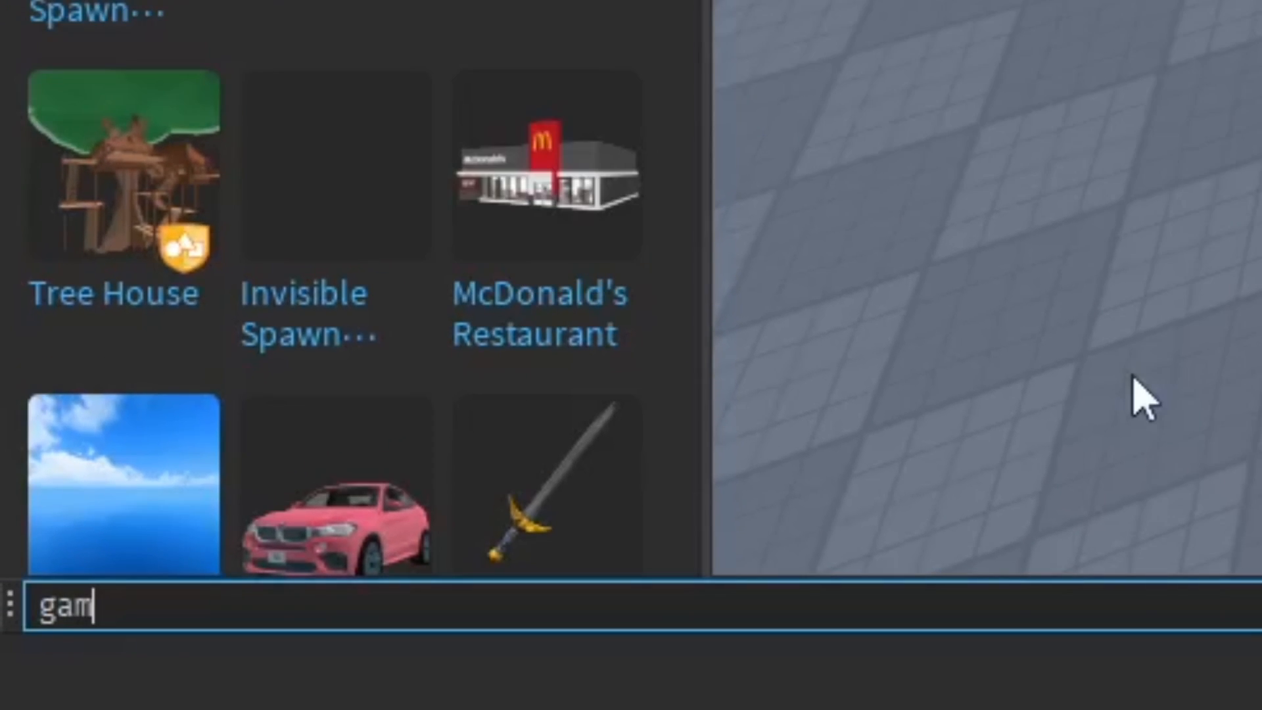
type("e")
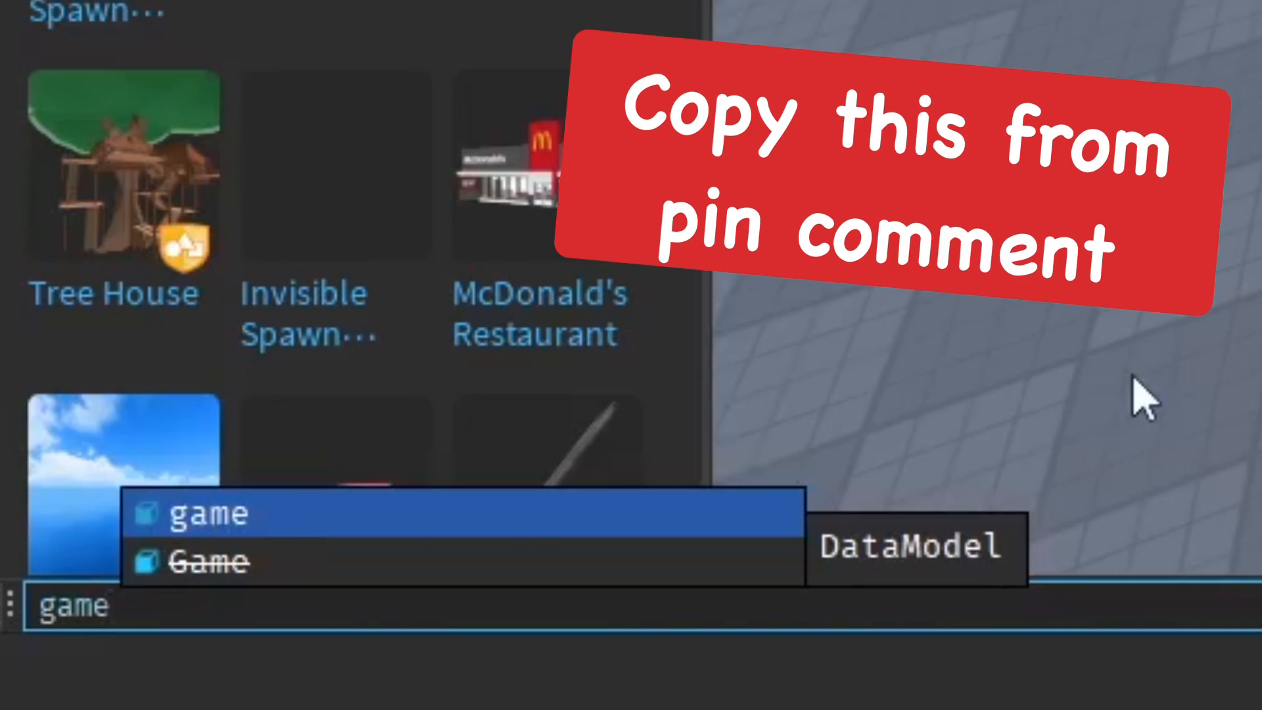
type(":GetService")
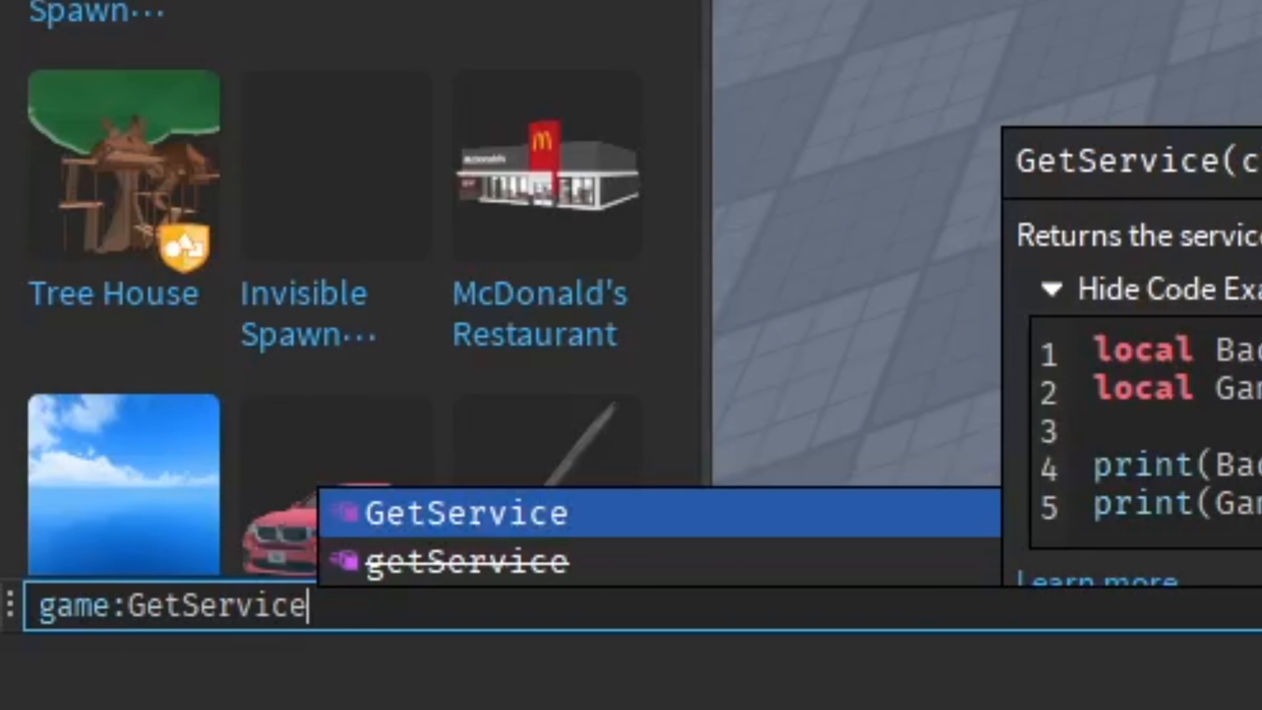
type("(\"InsertService\"):LoadAsset")
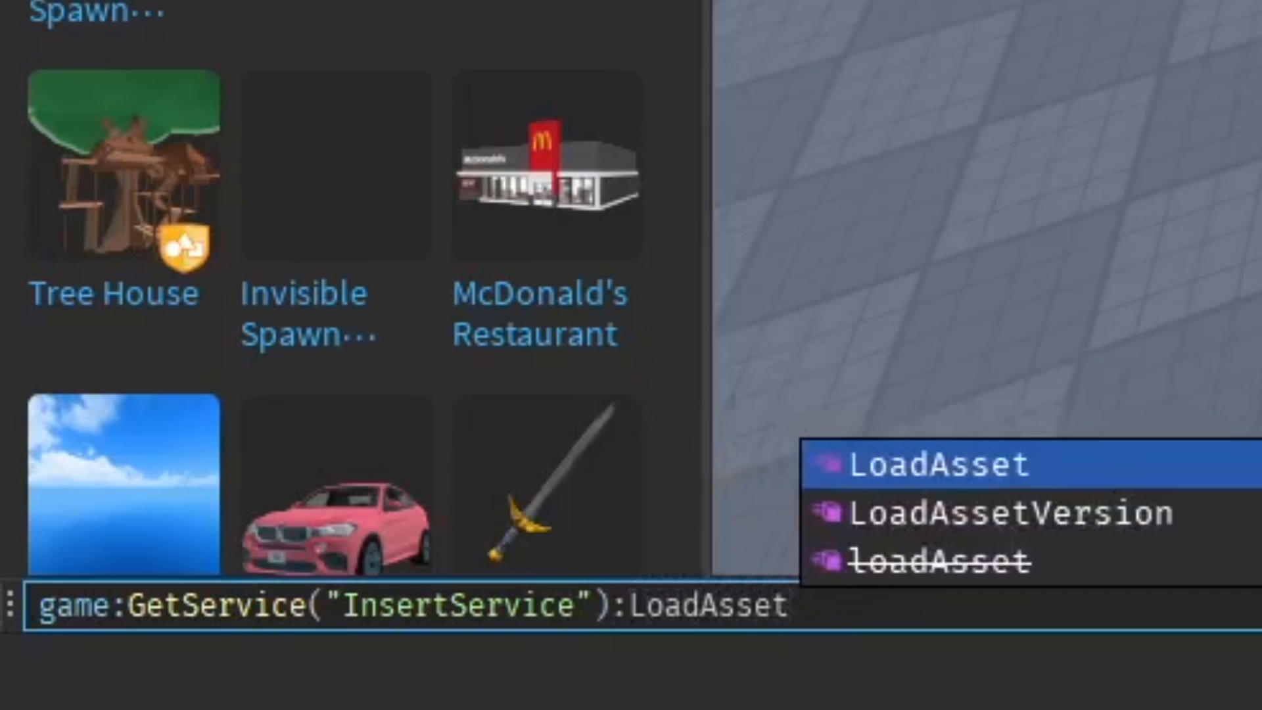
type("().Paren")
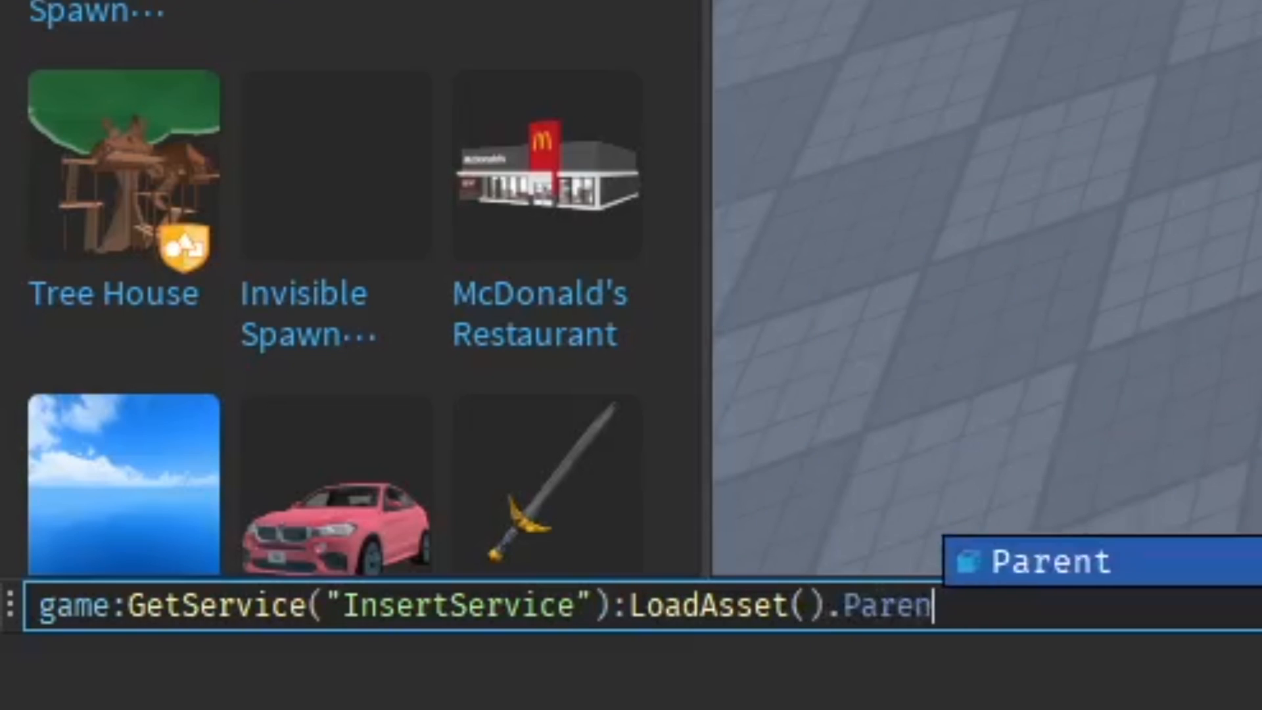
type("=workspace")
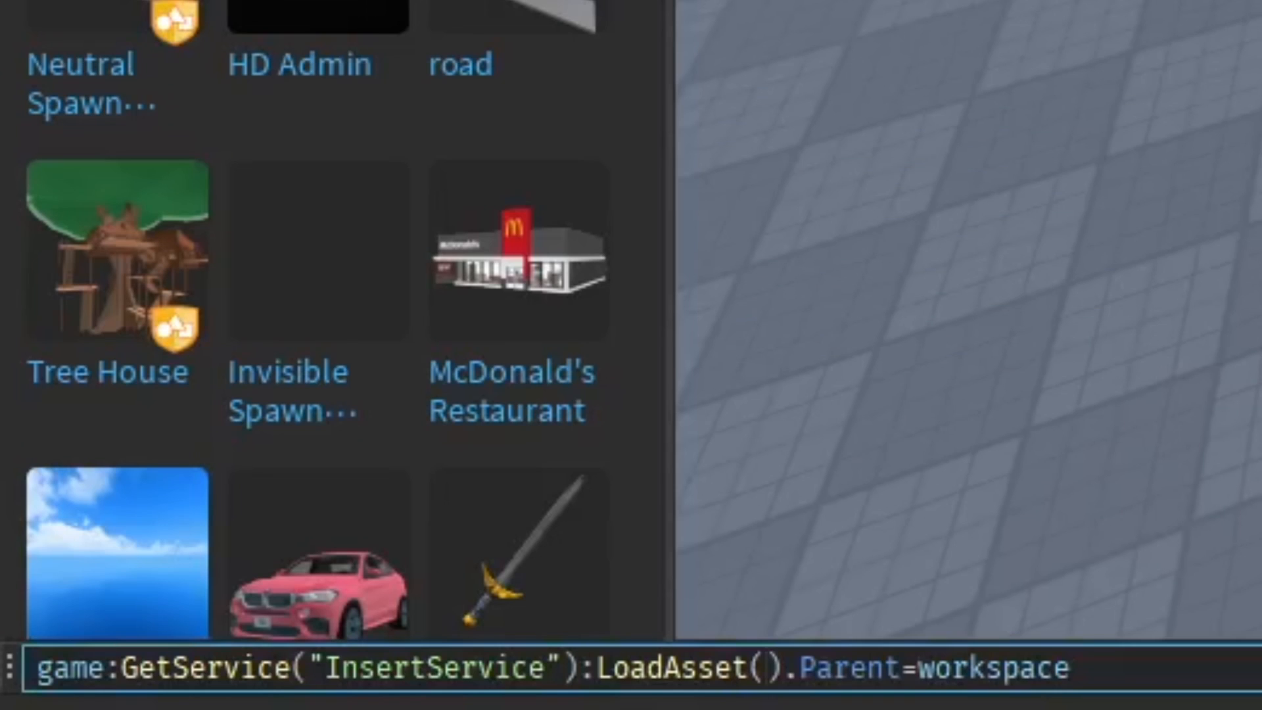
- Run the command with asset id 36381532 so the Flaming Pumpkin loads into Workspace inside a Model
type("36381532")
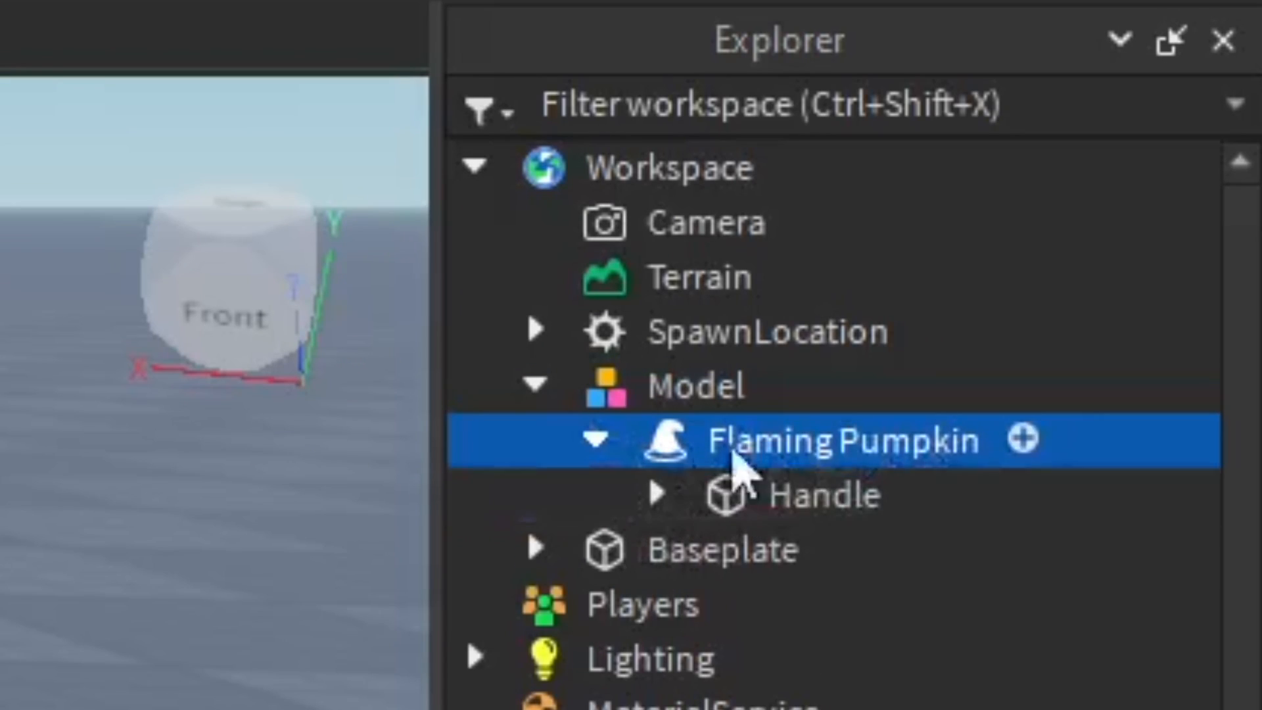
- Bring up the context menu with Ungroup for the Model holding the Flaming Pumpkin in Explorer
left_click(659, 493)
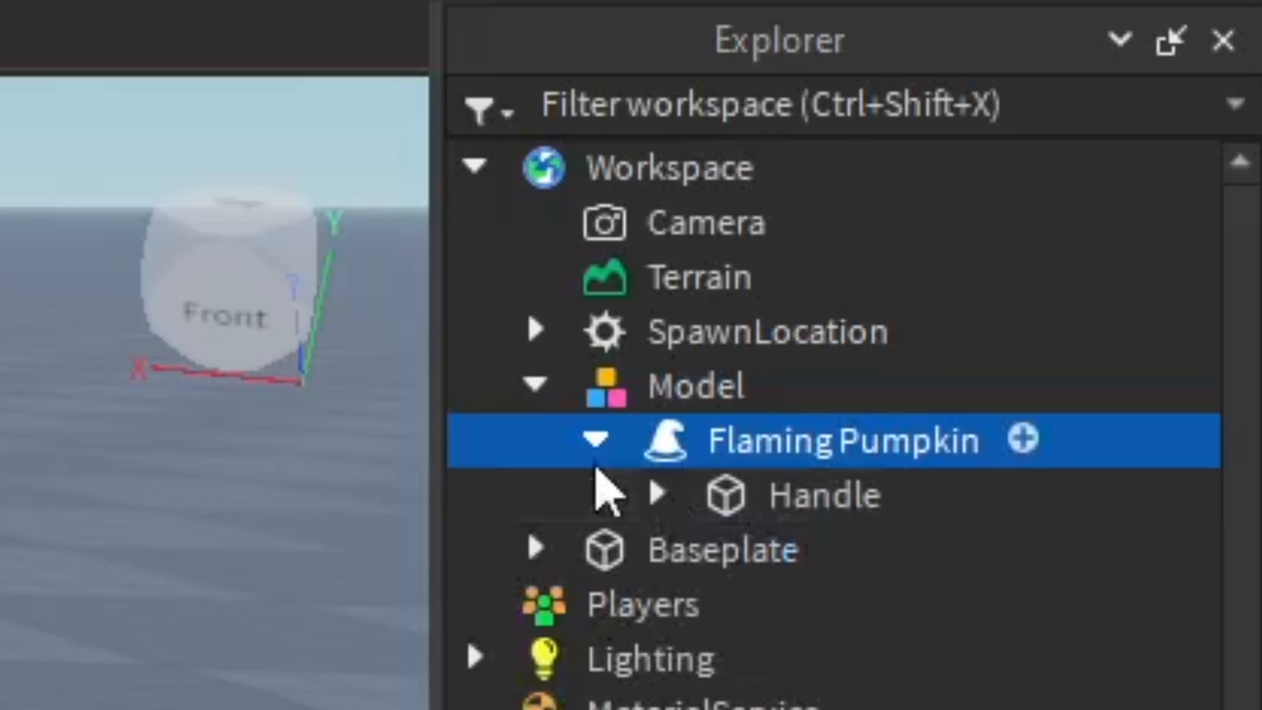
right_click(838, 441)
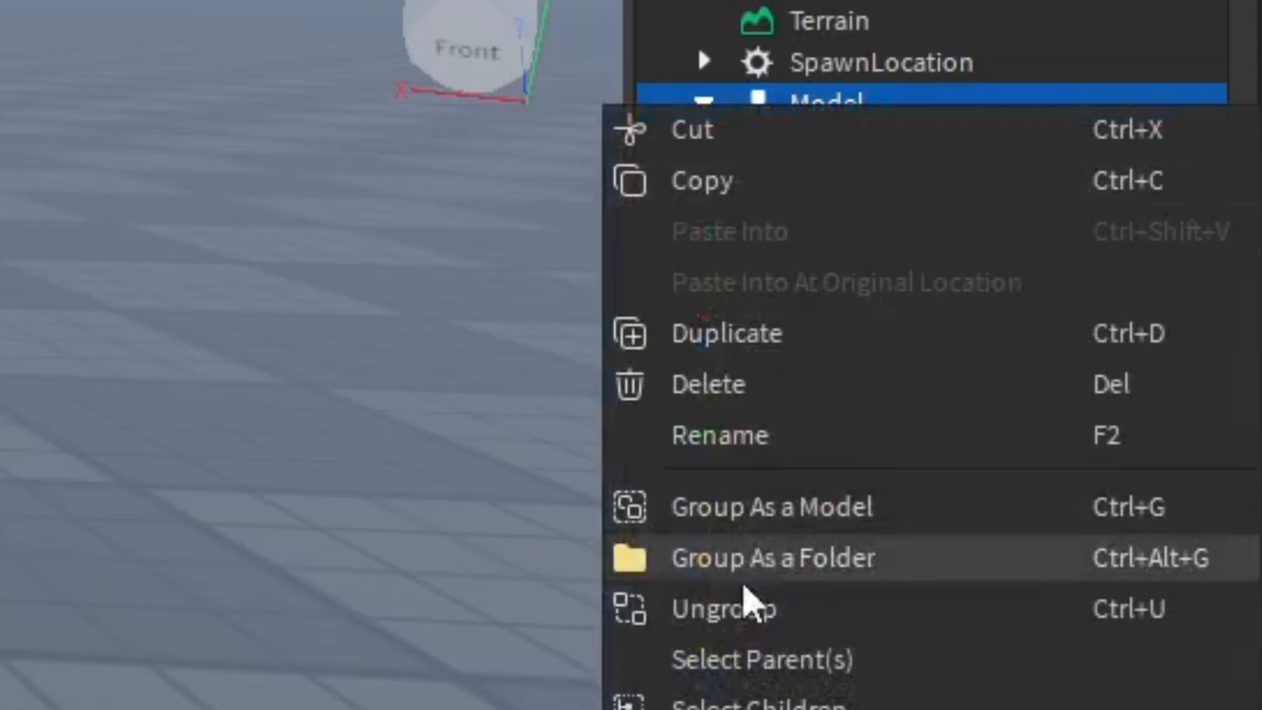